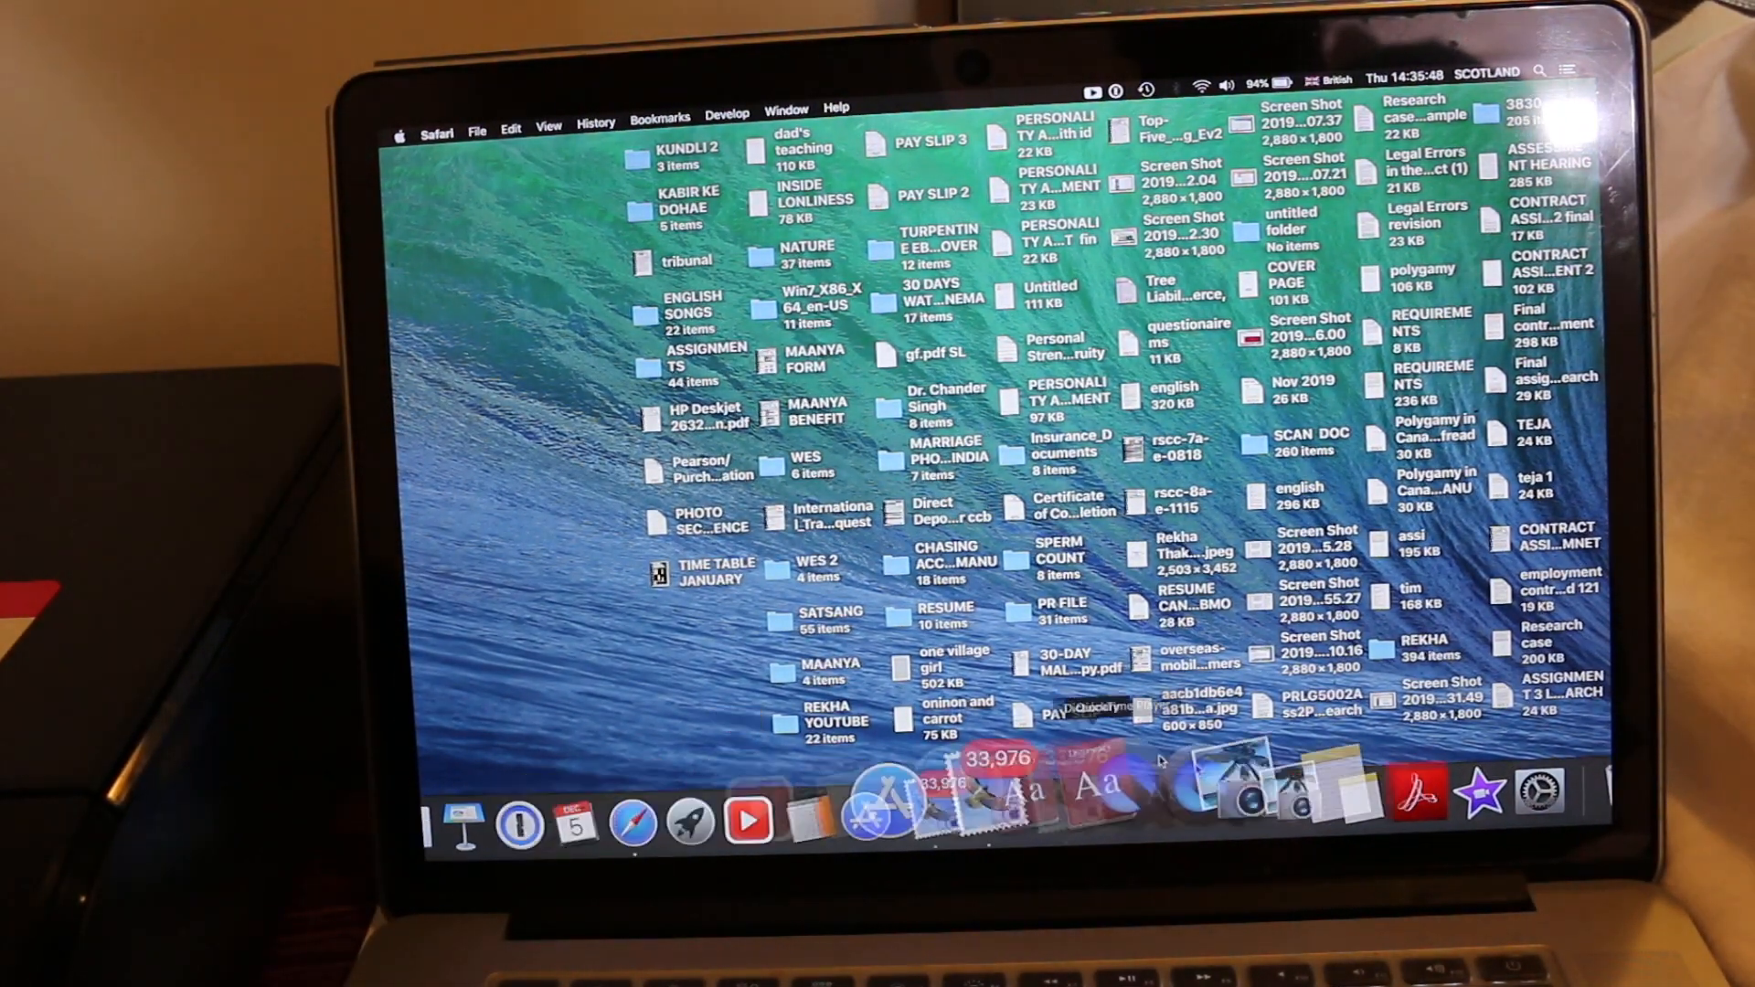
Step: Launch System Preferences from the Dock to show all settings categories
left_click(1427, 744)
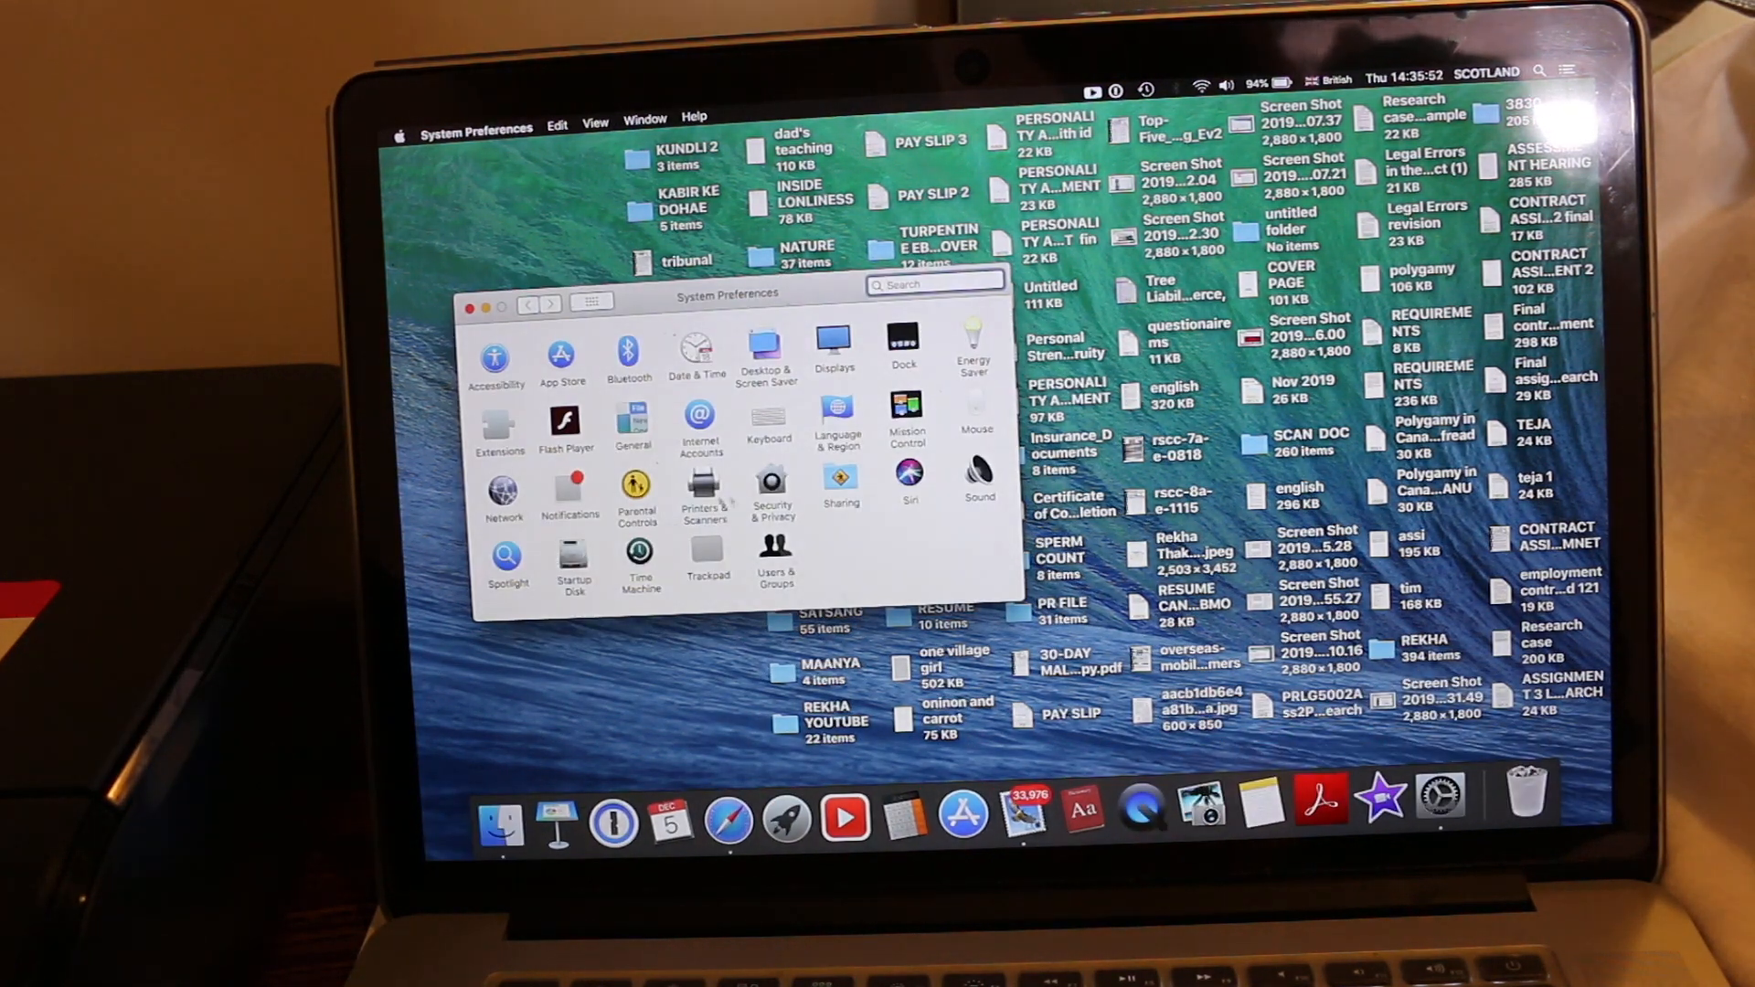
Step: In Printers & Scanners, select the HP ENVY 5000 series and show its Scan settings
left_click(704, 498)
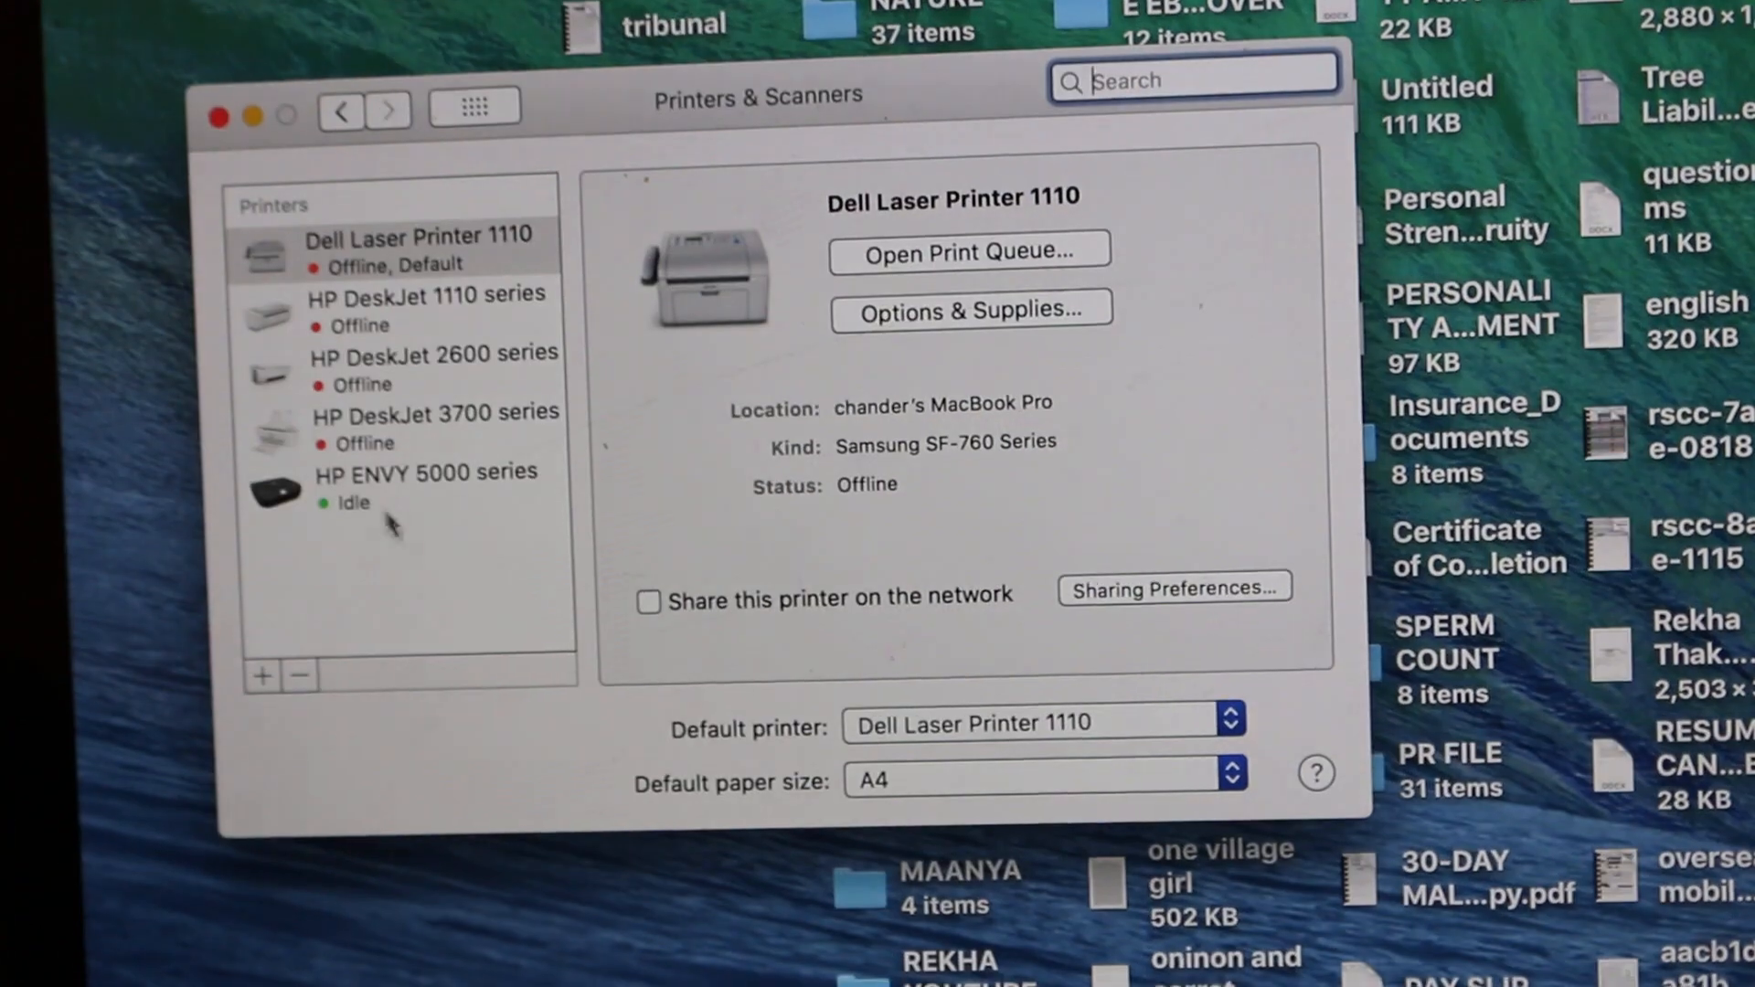
left_click(423, 472)
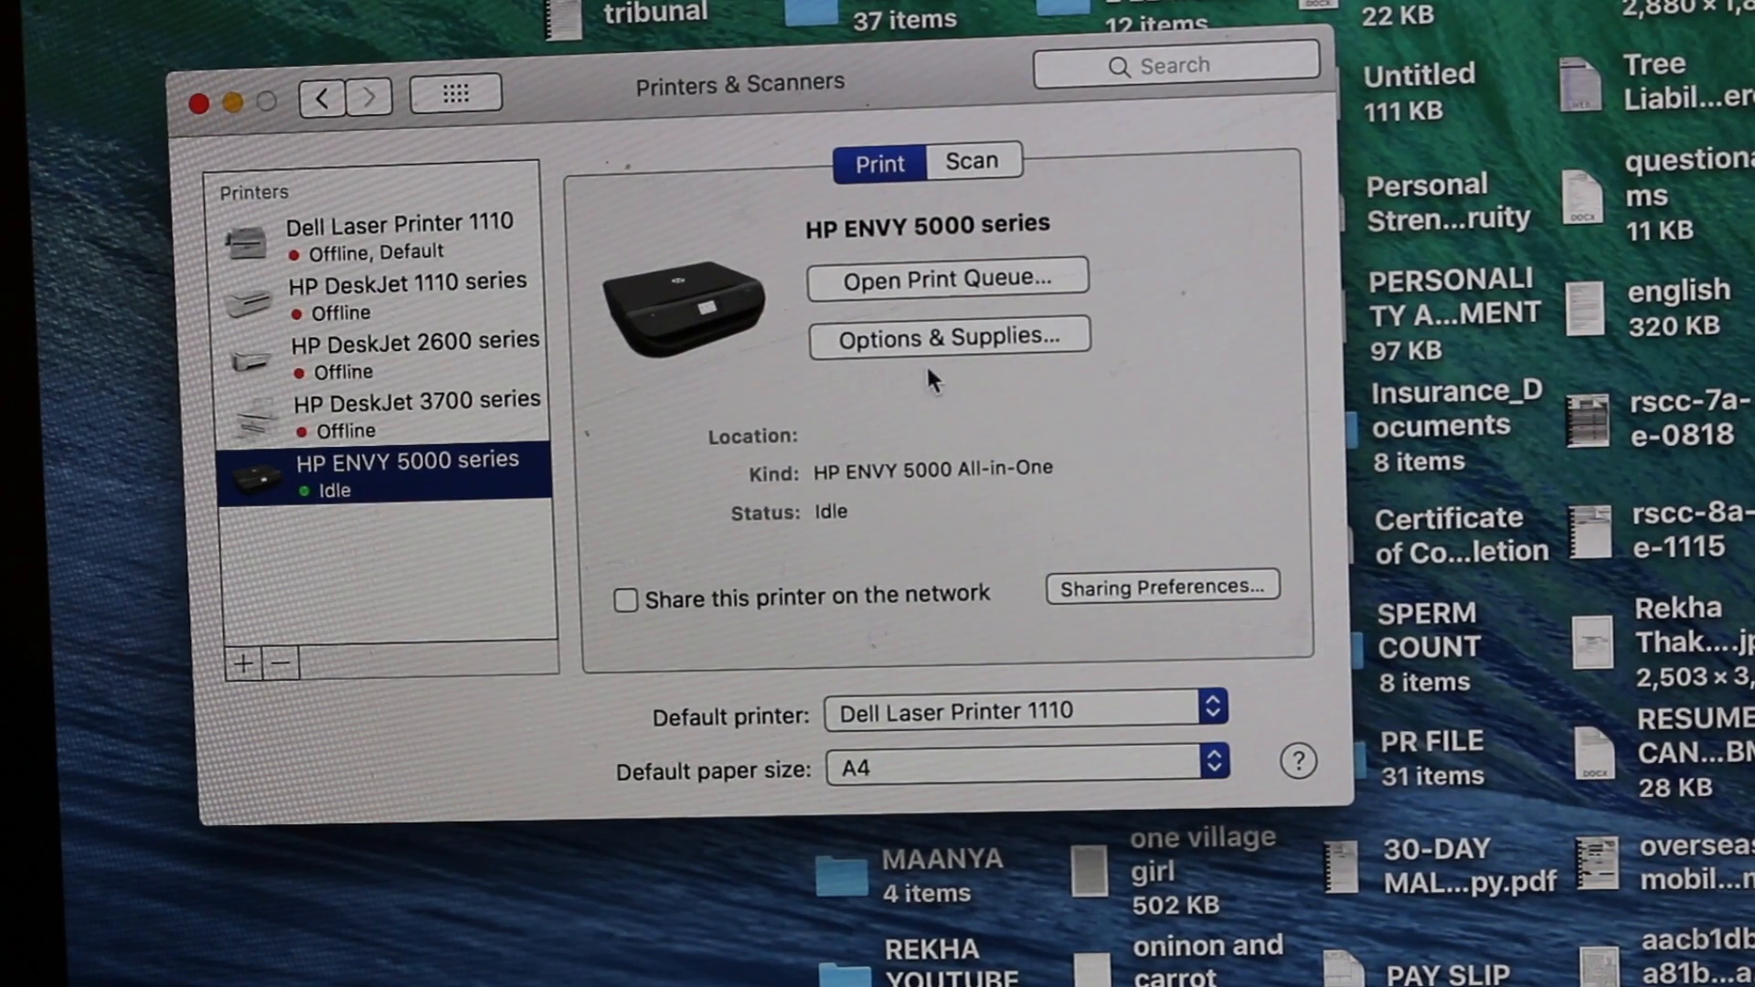
mouse_move(985, 181)
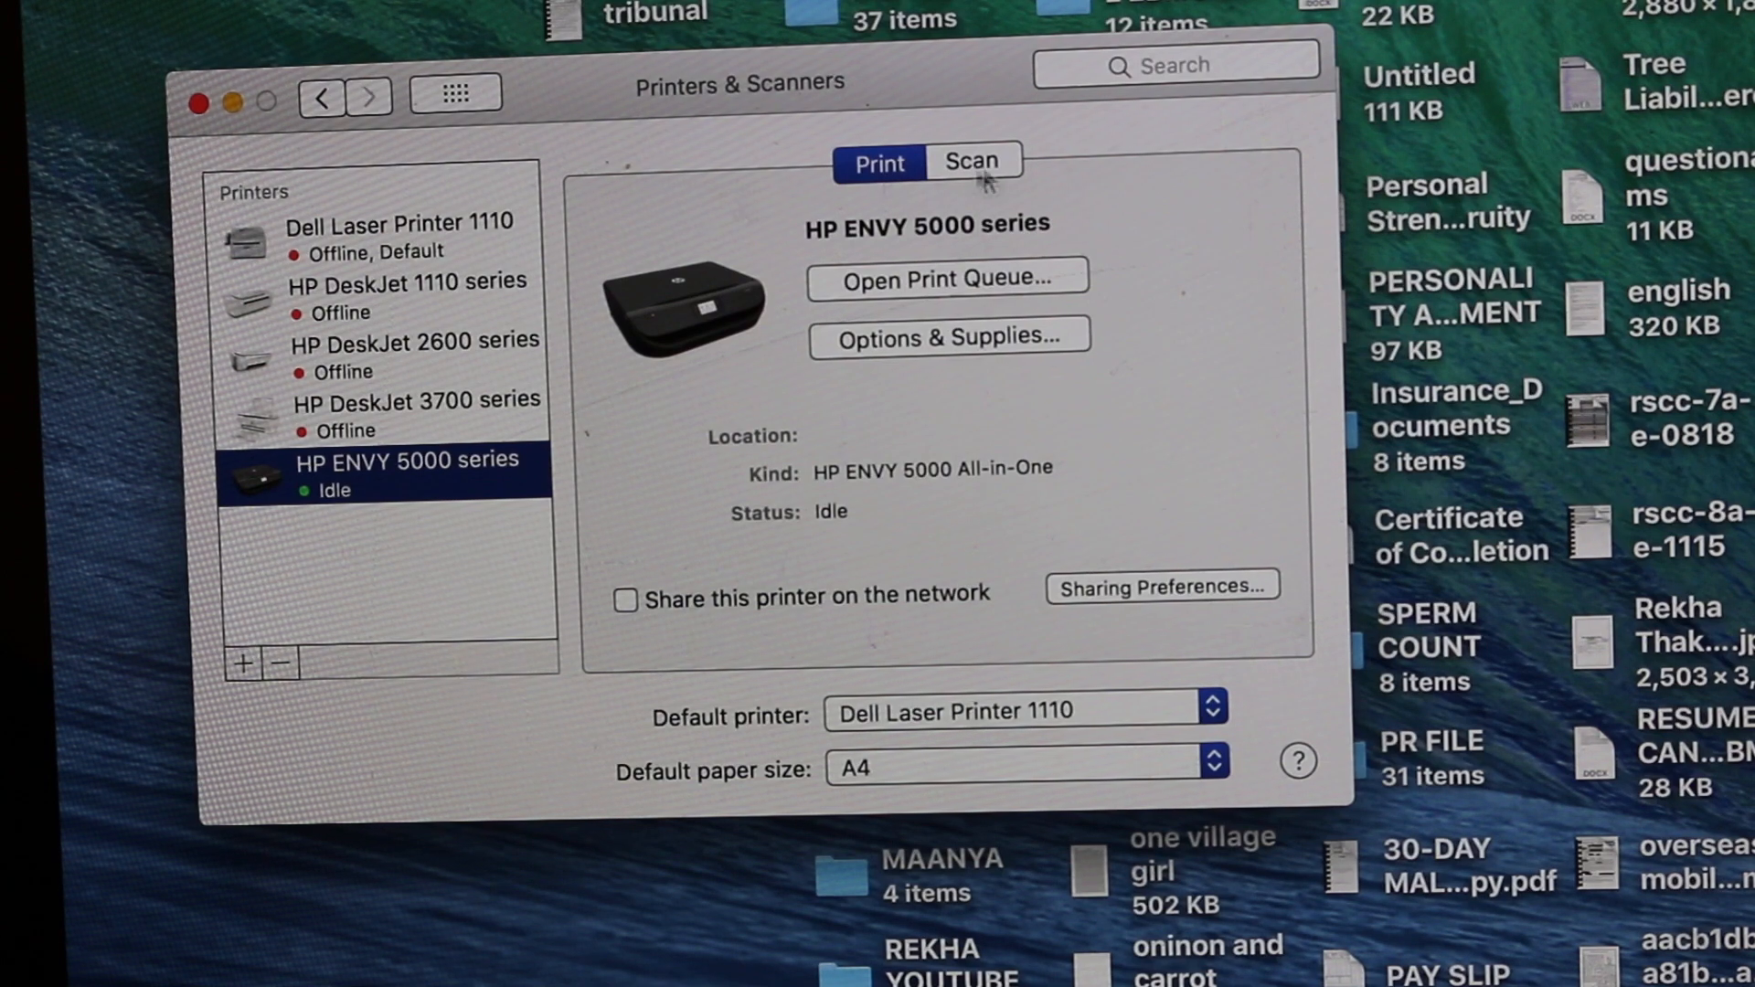
left_click(972, 163)
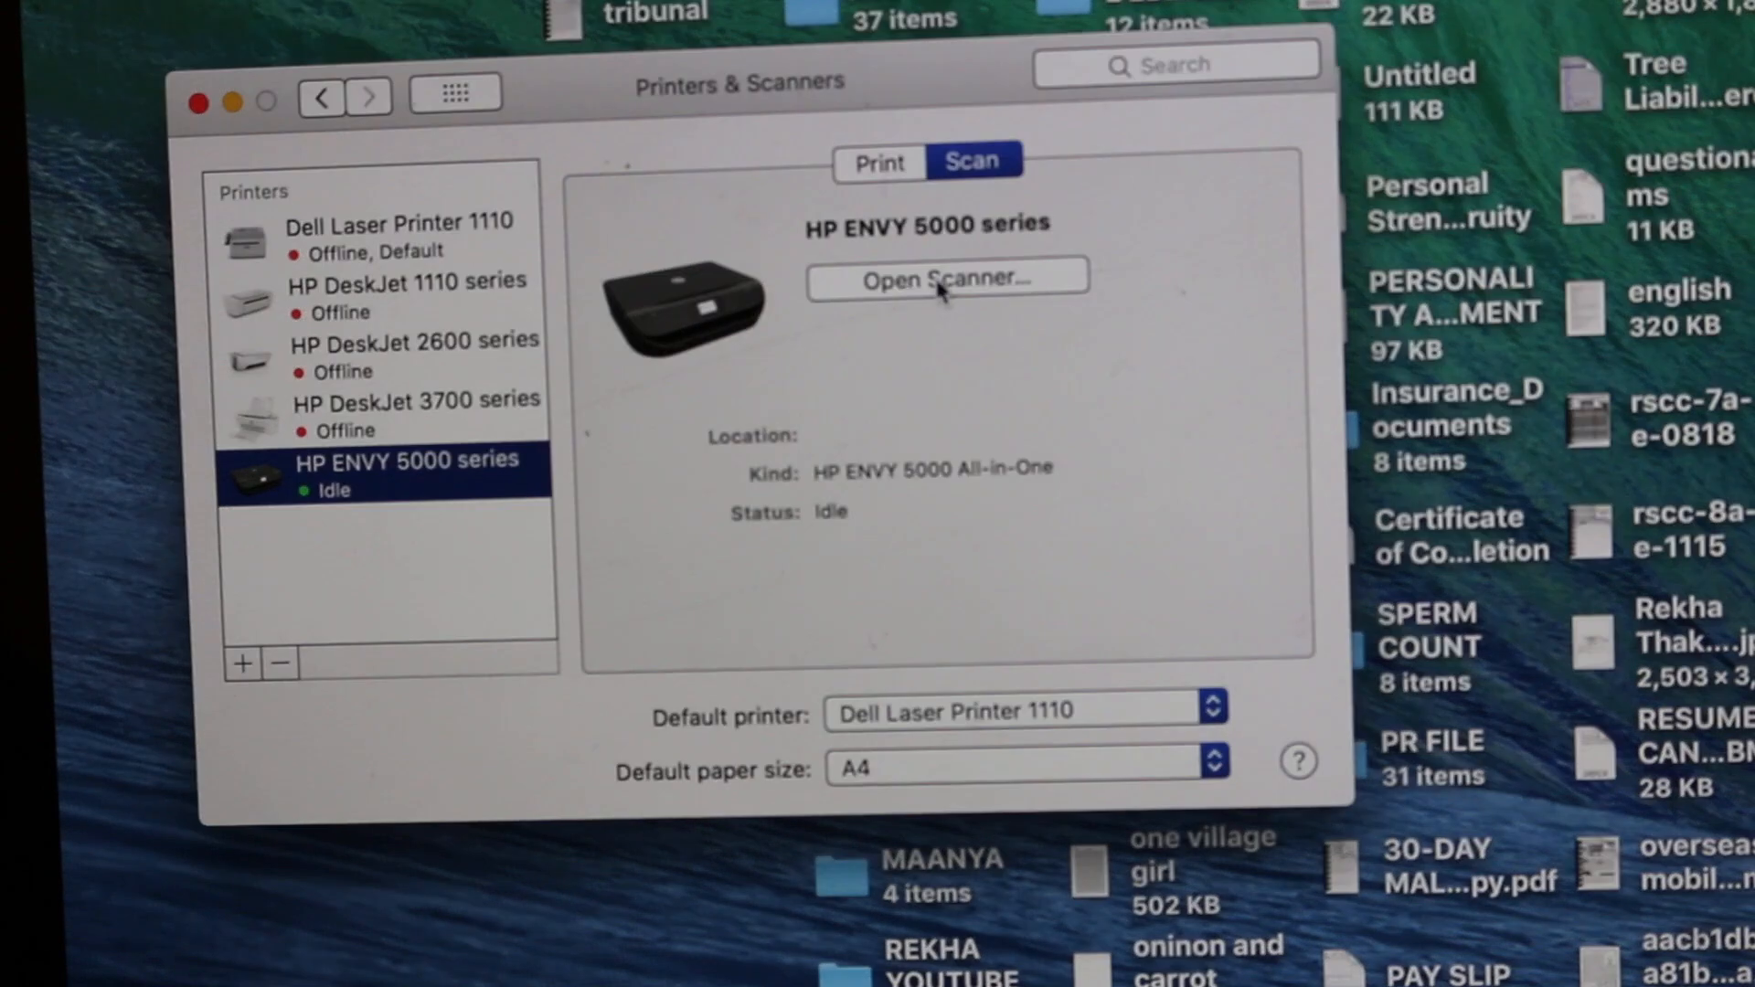
Step: Launch the Scanner app for the HP ENVY 5000 with Desktop destination and PDF format
left_click(946, 279)
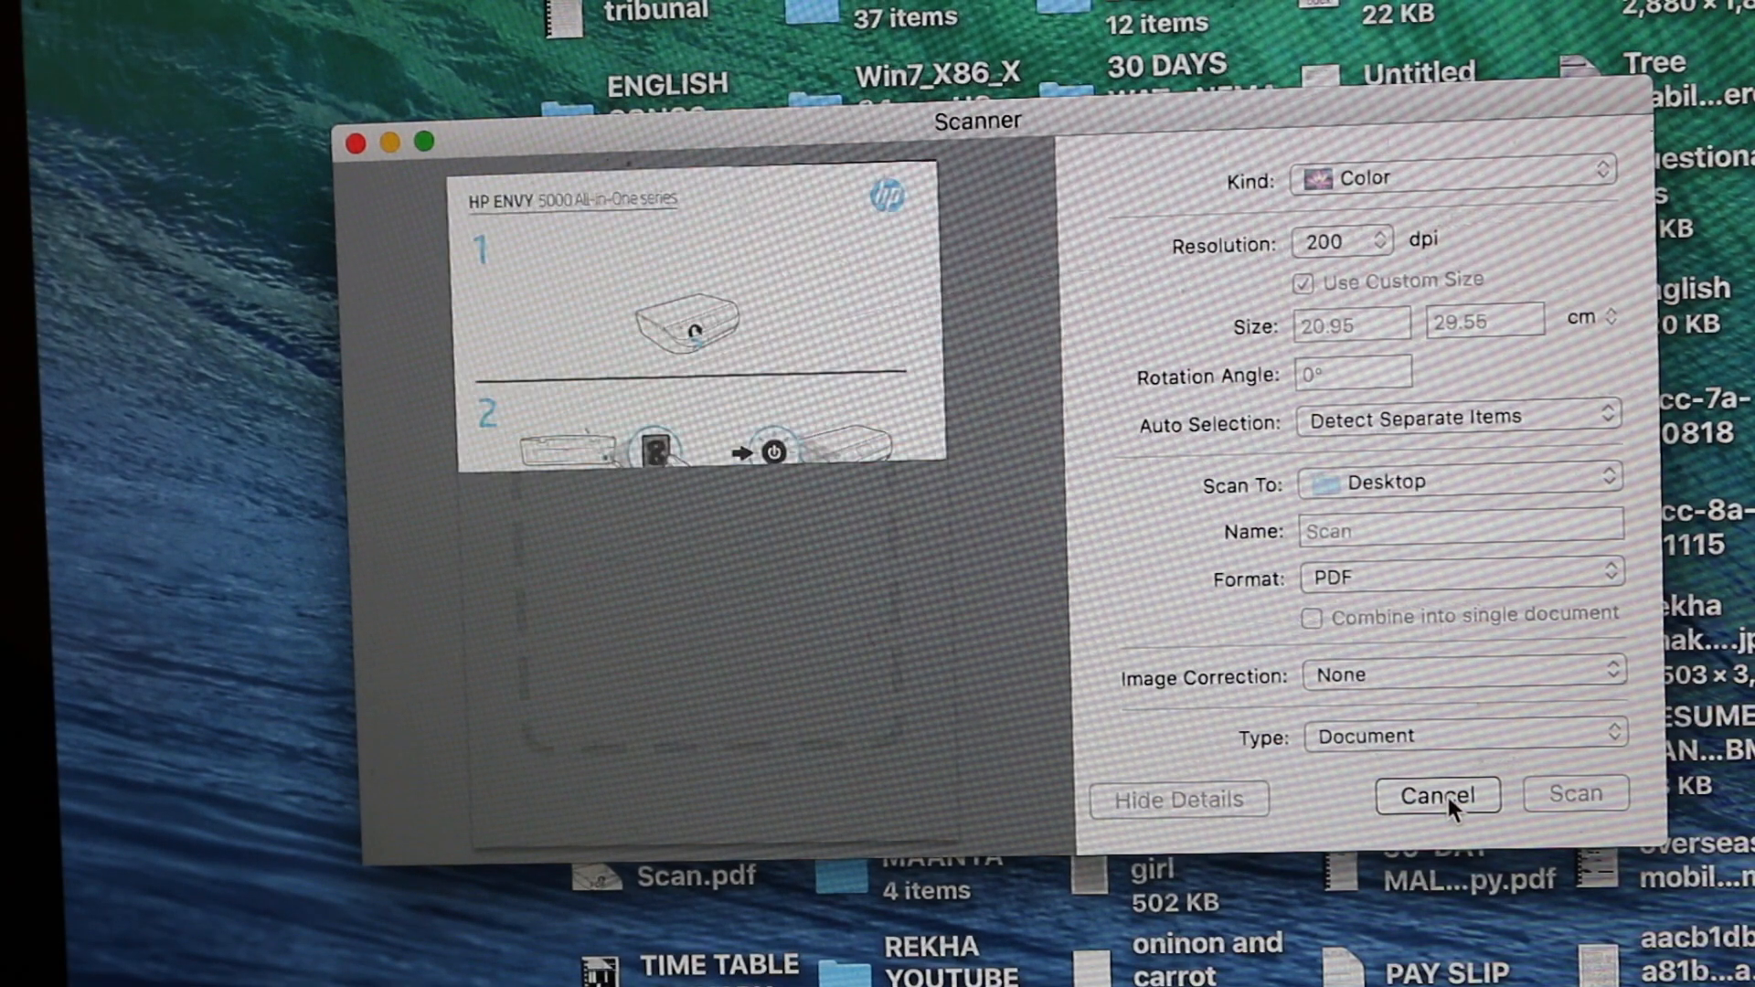
Step: Preview the page and set Auto Selection to Detect Enclosing Box for one whole-page crop
left_click(1436, 796)
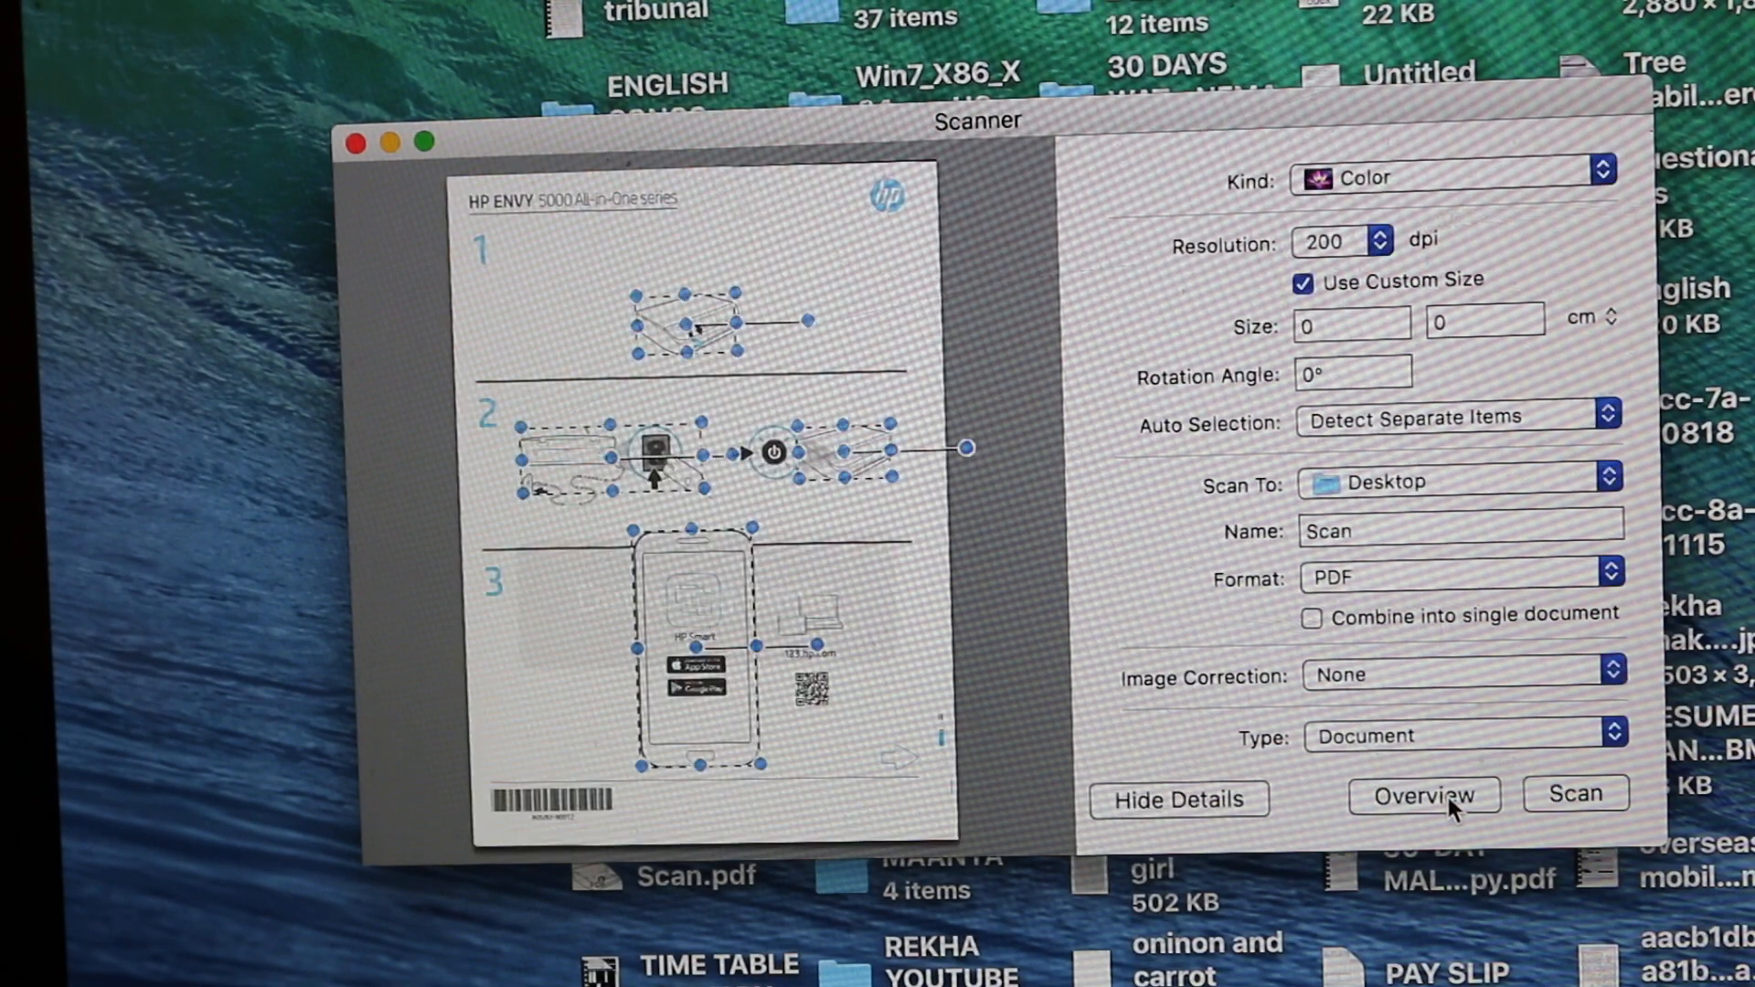
mouse_move(834, 293)
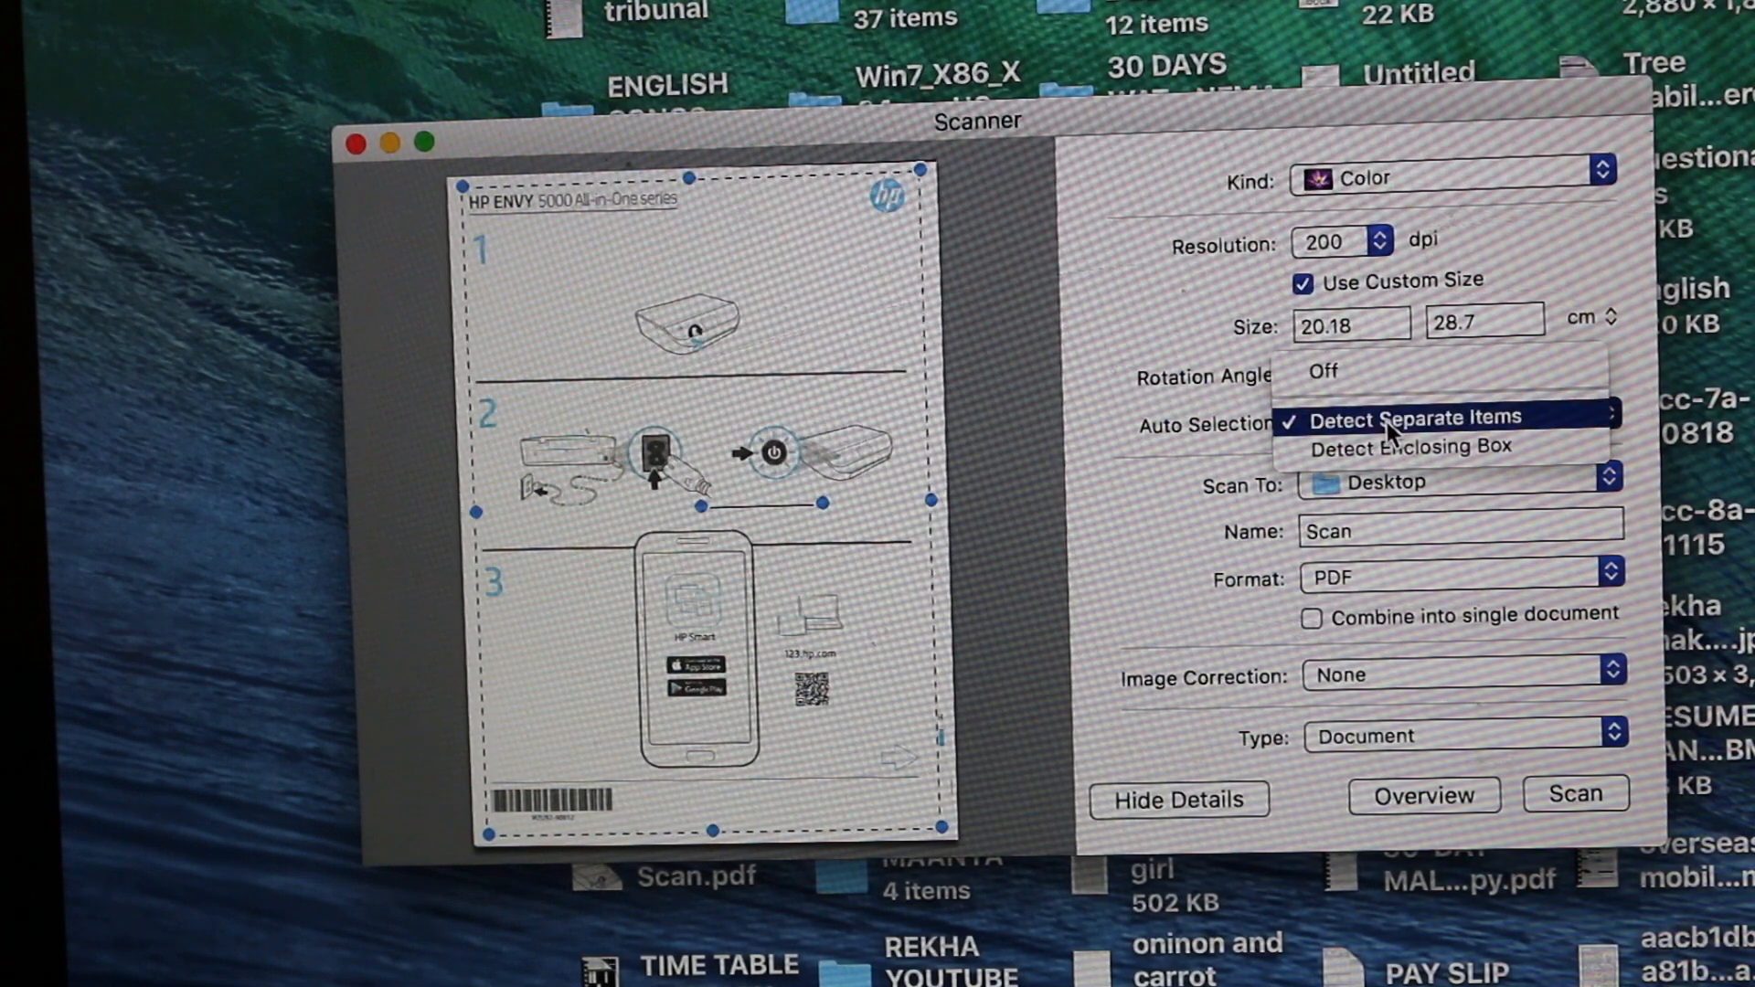
mouse_move(1511, 430)
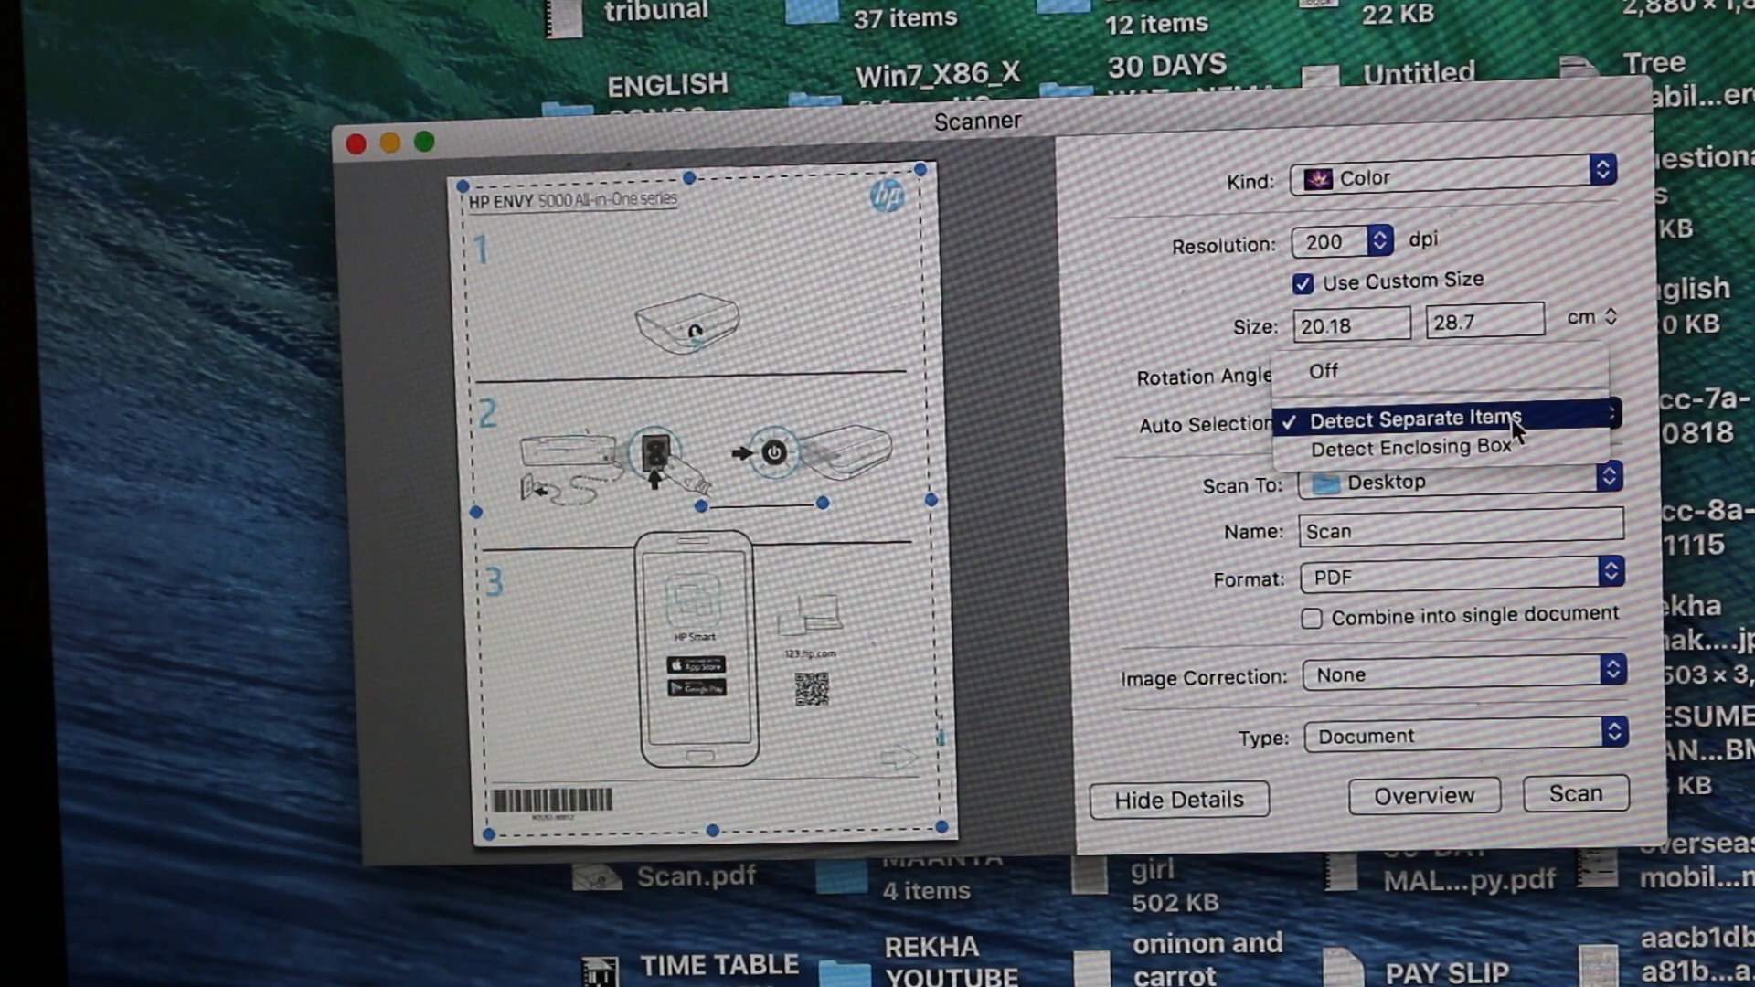
mouse_move(1410, 445)
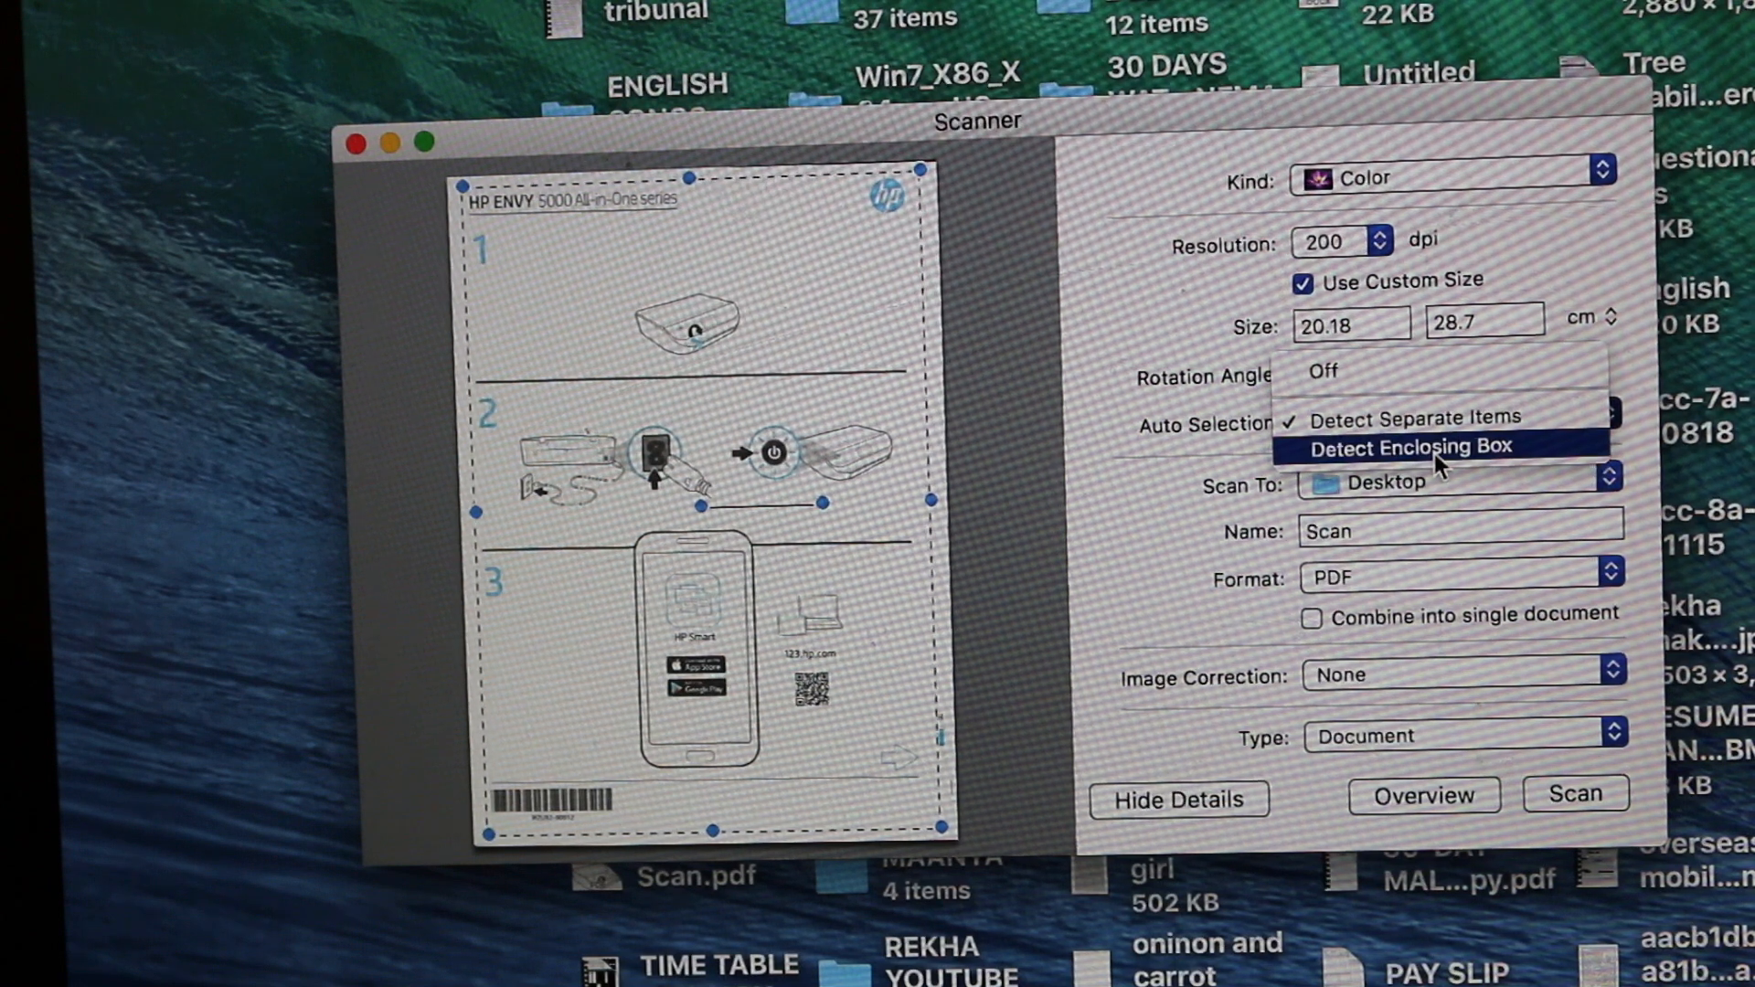
left_click(1444, 445)
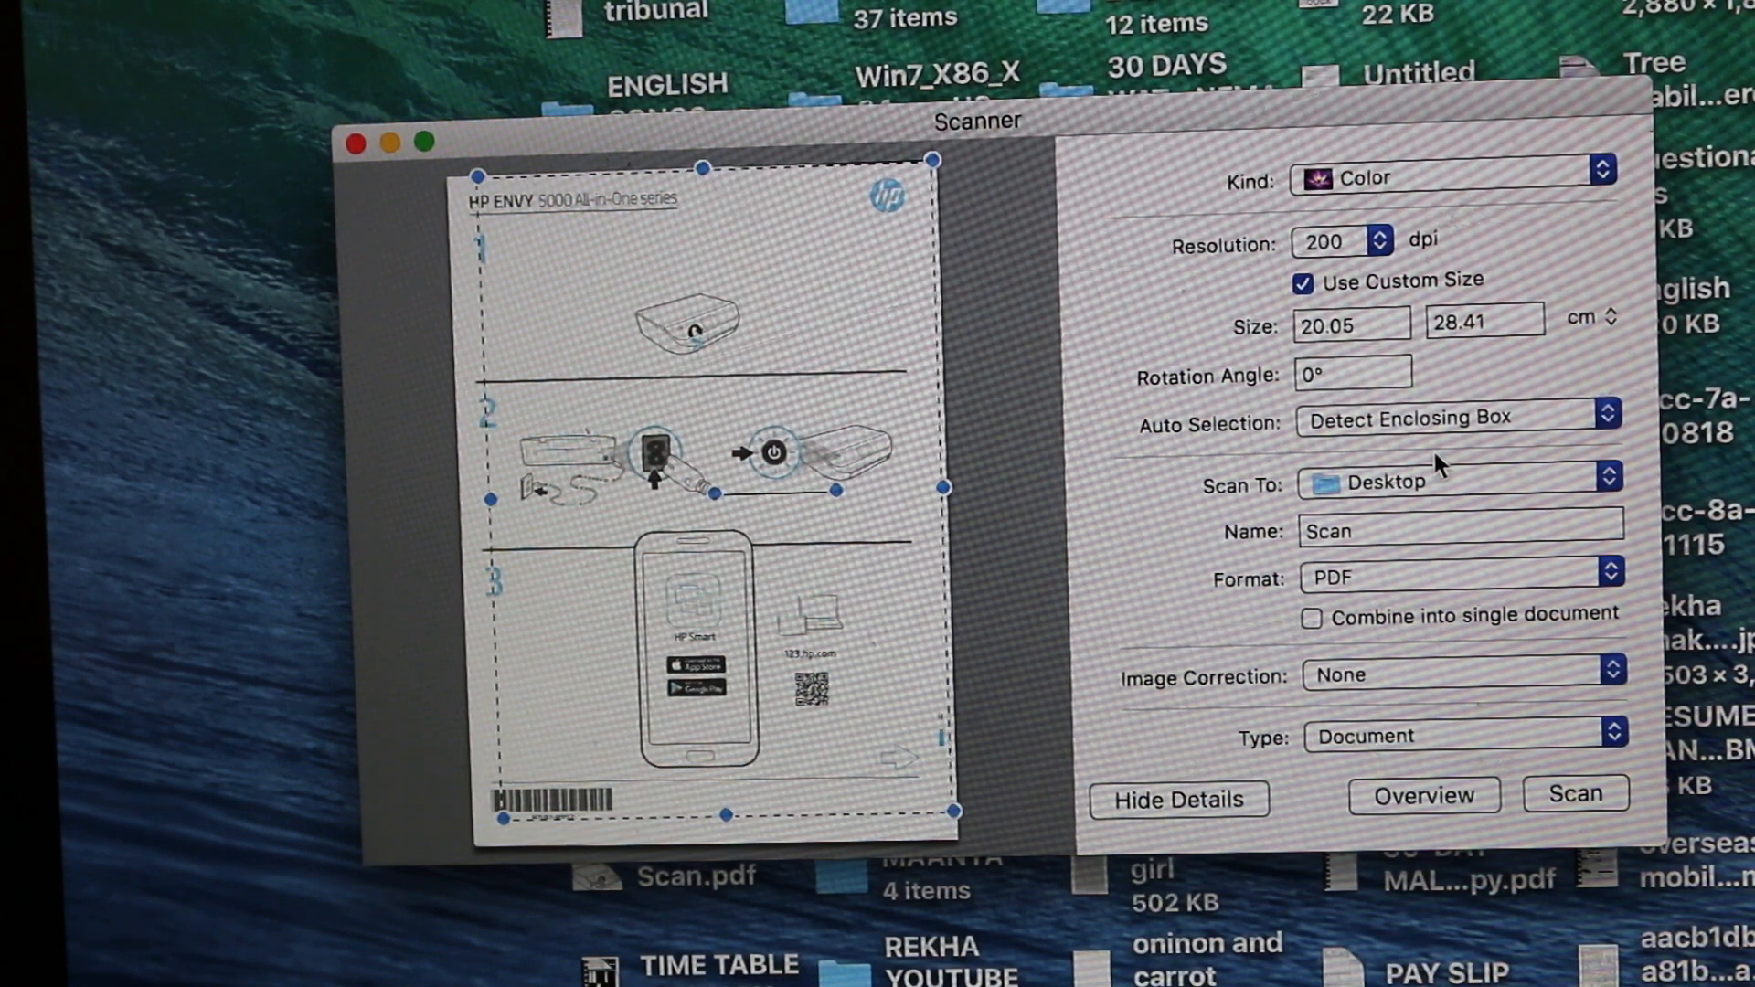
Step: Scan the page and save it to the Desktop as Scan 3.pdf
left_click(1572, 792)
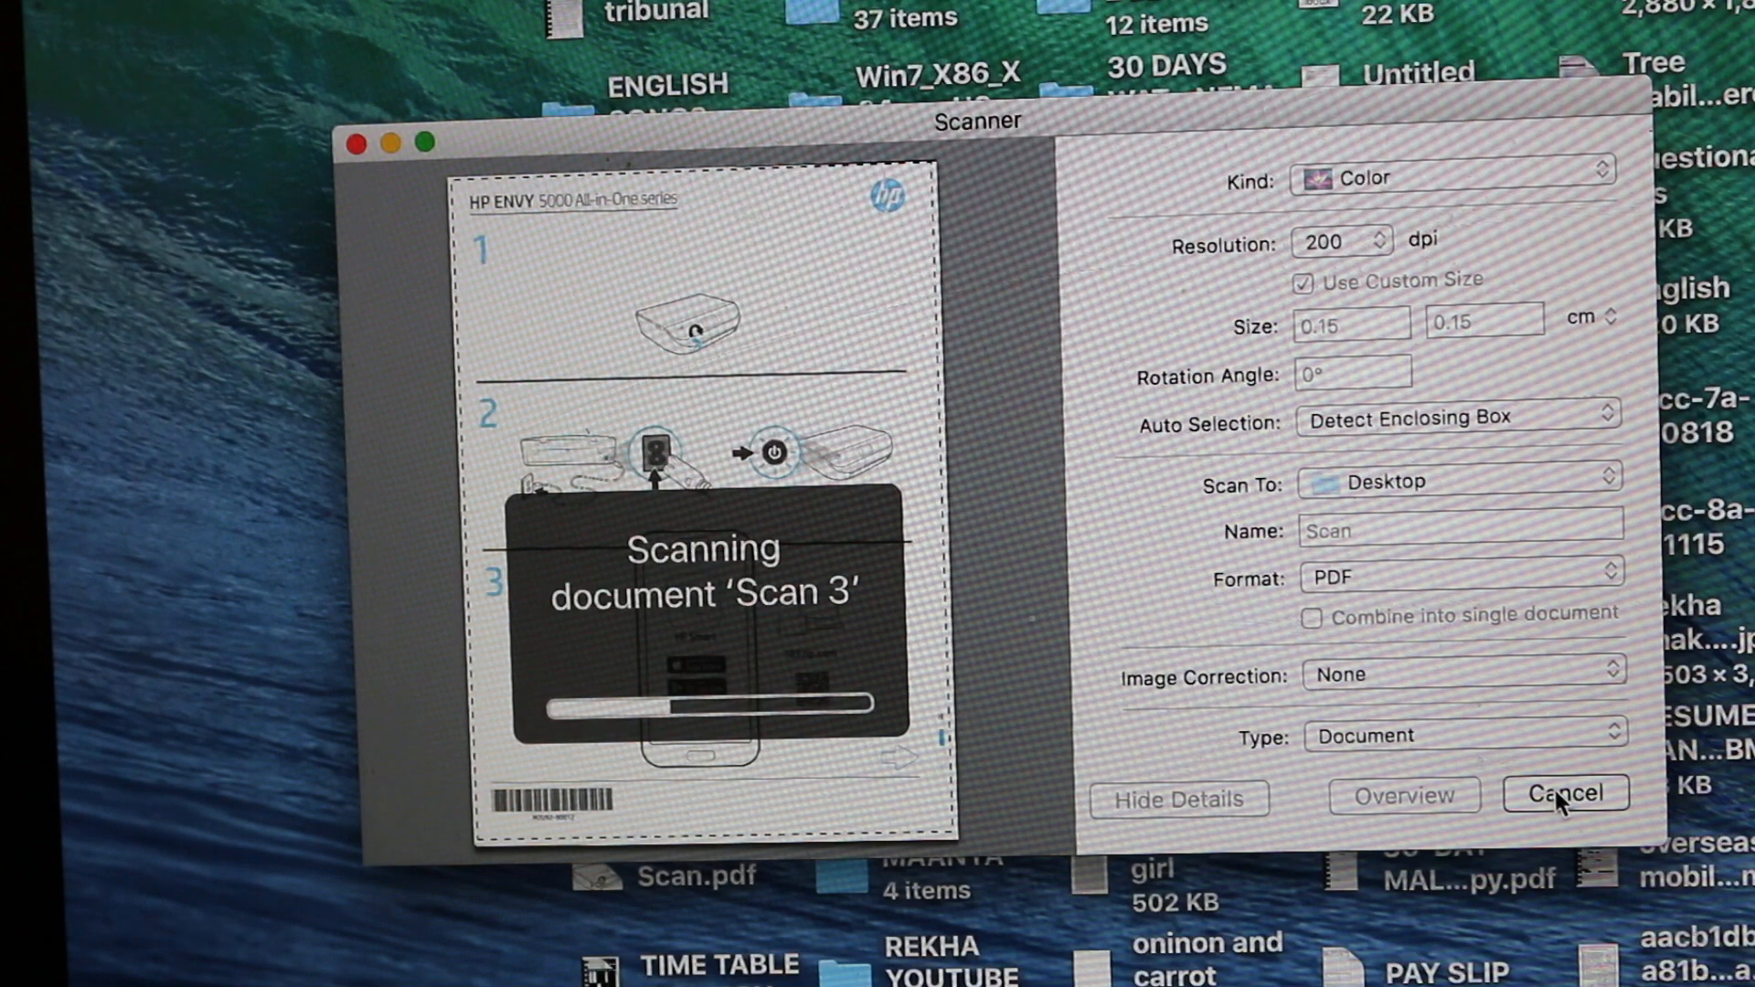
left_click(1564, 794)
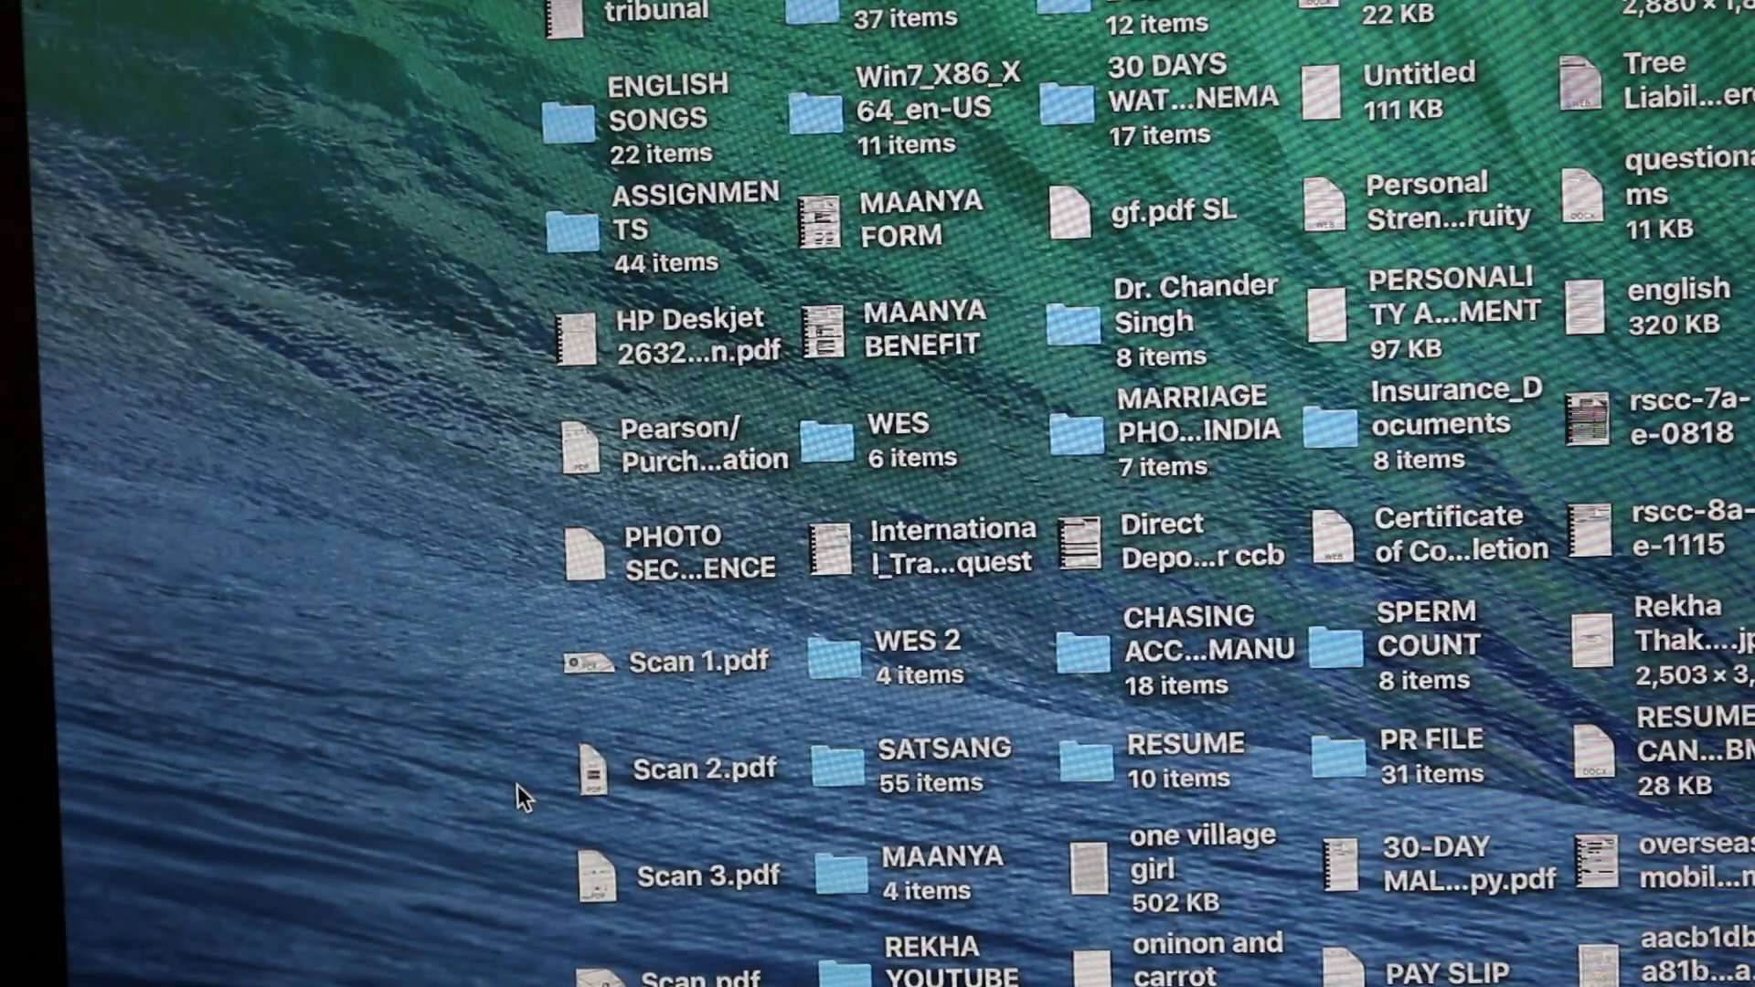